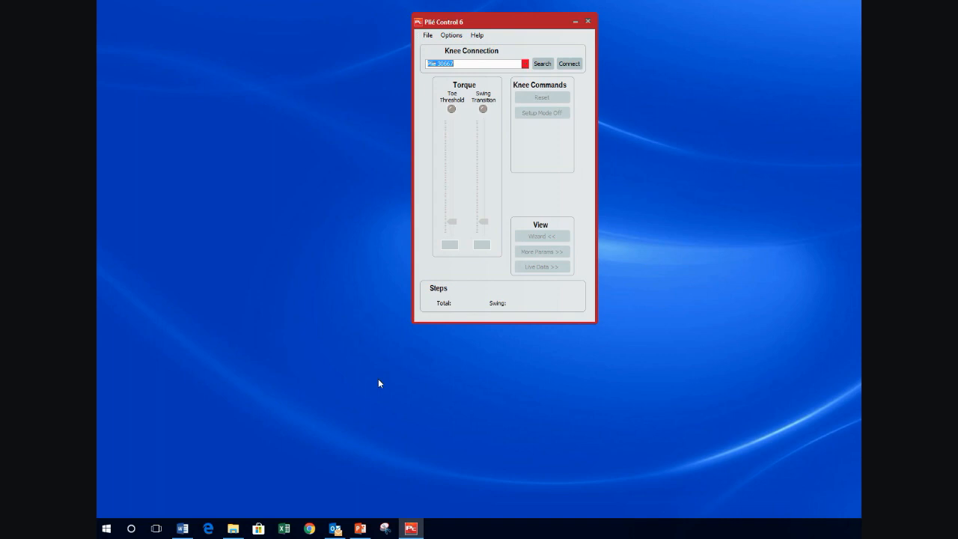
{"action": "mouse_move", "coordinate": [393, 398]}
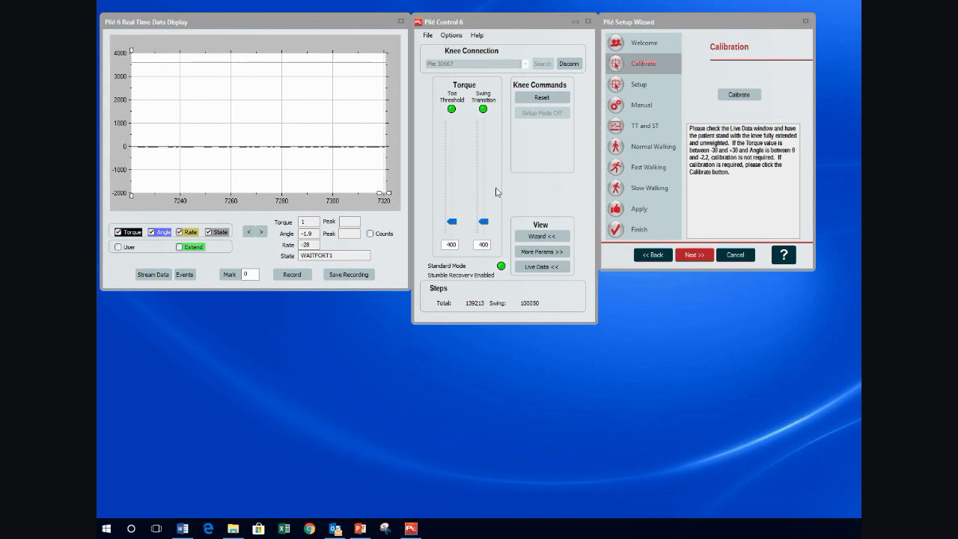
Step: Start the knee calibration from the wizard's Calibration step
{"action": "left_click", "coordinate": [738, 93]}
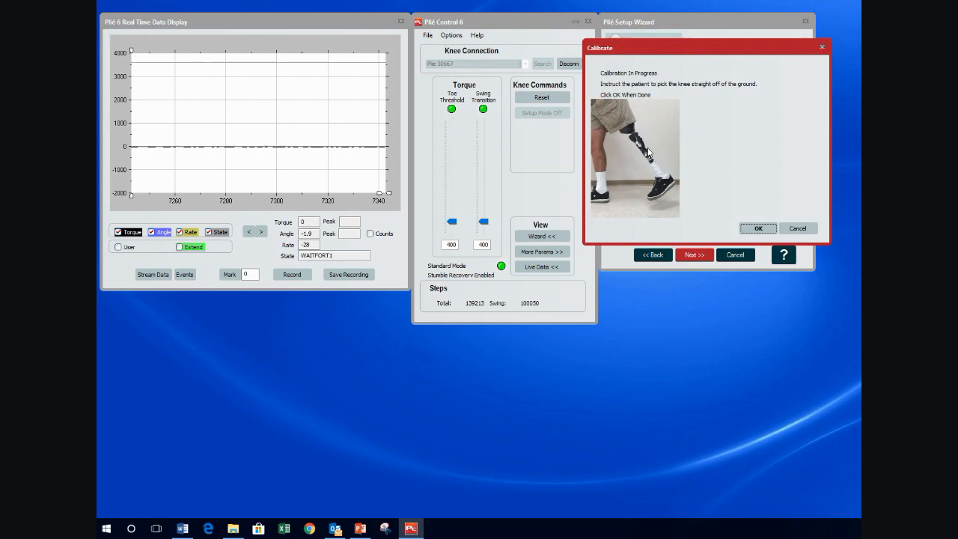
Step: Confirm the lifted-knee and fully-extended-knee postures to complete calibration
{"action": "left_click", "coordinate": [758, 227]}
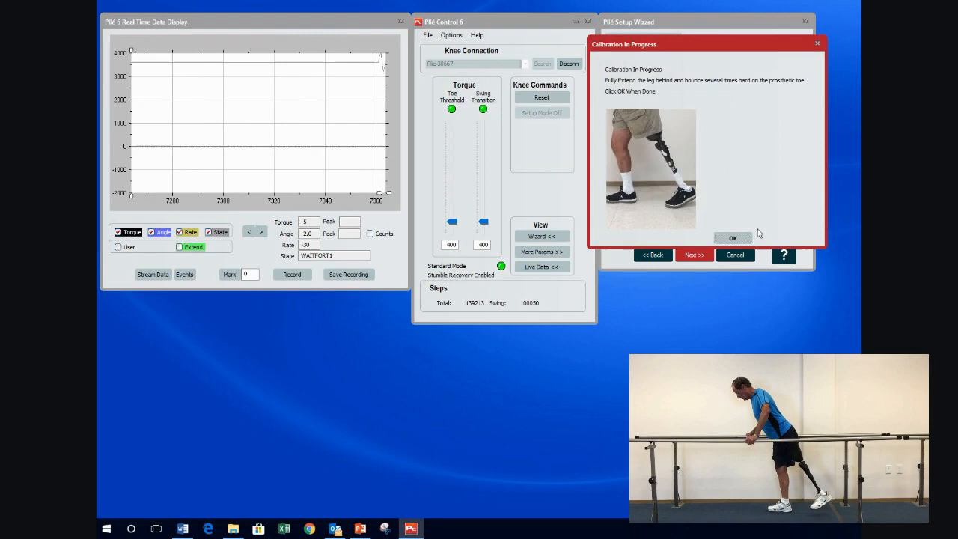
{"action": "left_click", "coordinate": [733, 236]}
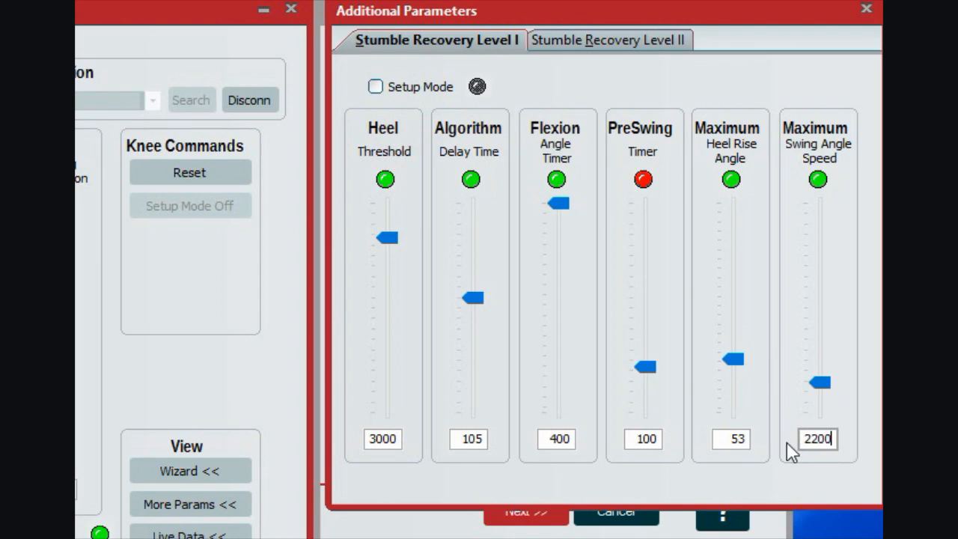
Step: Show the Stumble Recovery Level I additional parameters (heel threshold 3000, swing speed 2200)
{"action": "left_click", "coordinate": [613, 40]}
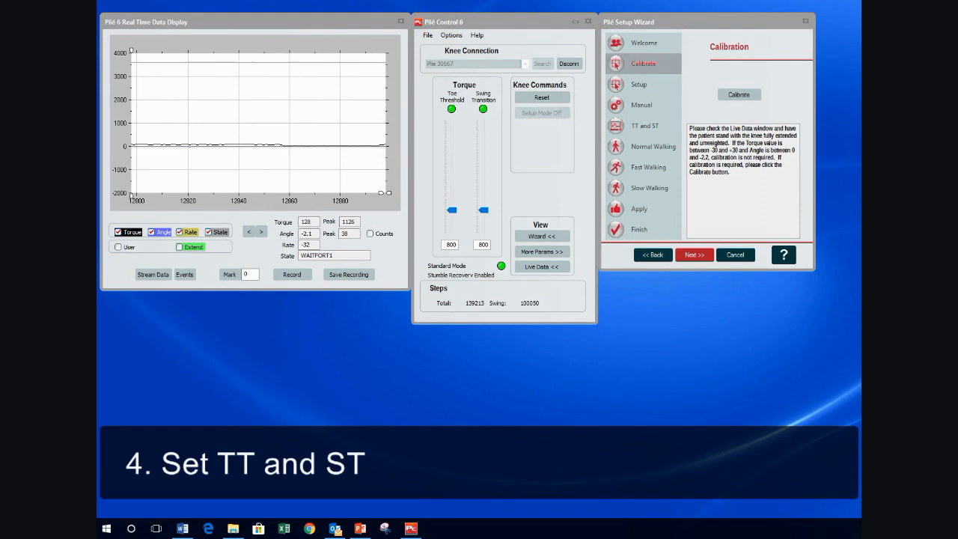
Step: On the TT and ST step, lower Toe Threshold to about 851 with Swing Transition at 770
{"action": "left_click", "coordinate": [645, 125]}
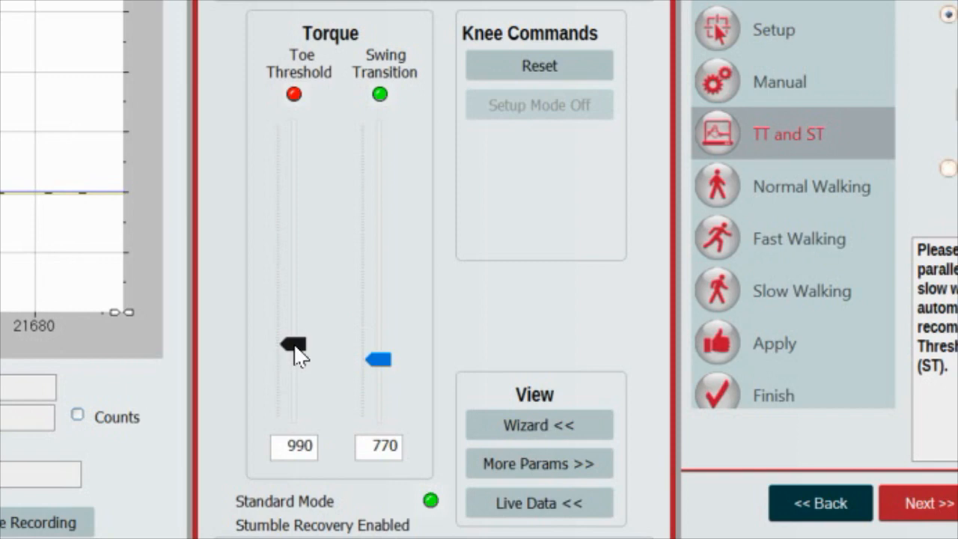
{"action": "left_click_drag", "start_coordinate": [292, 345], "coordinate": [293, 358]}
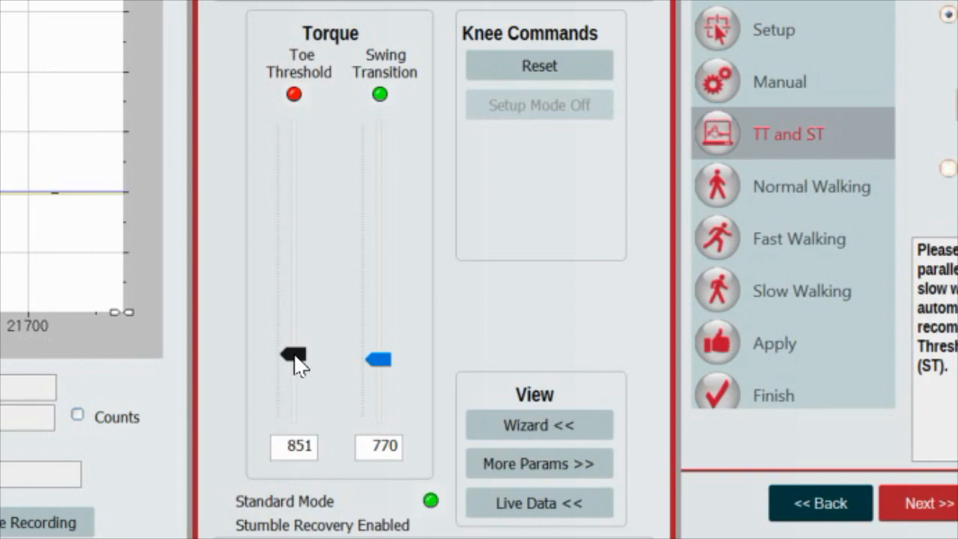